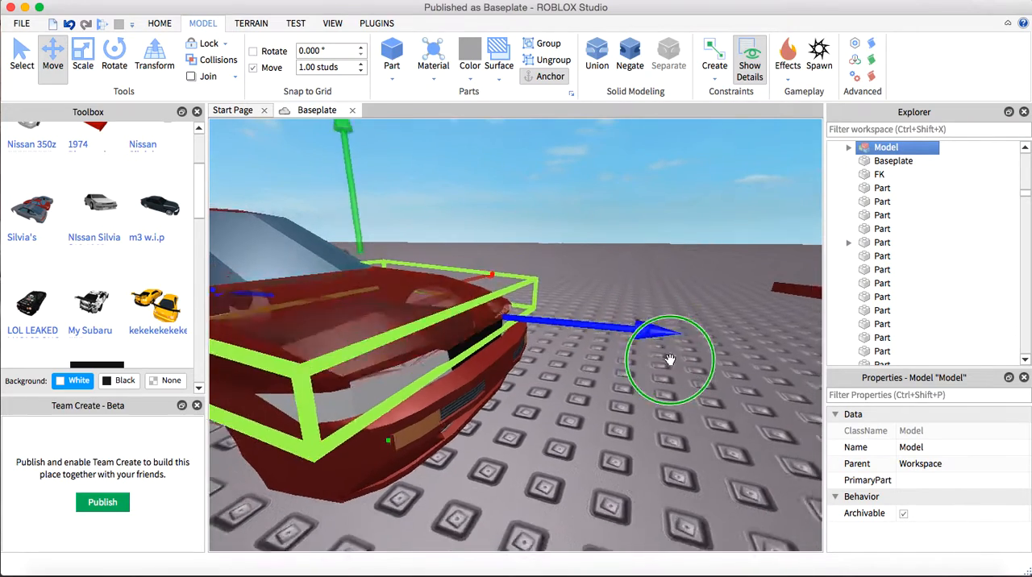
- Nudge the bumper model back onto the car's nose and select the loose hood beside it
drag(669, 358, 606, 310)
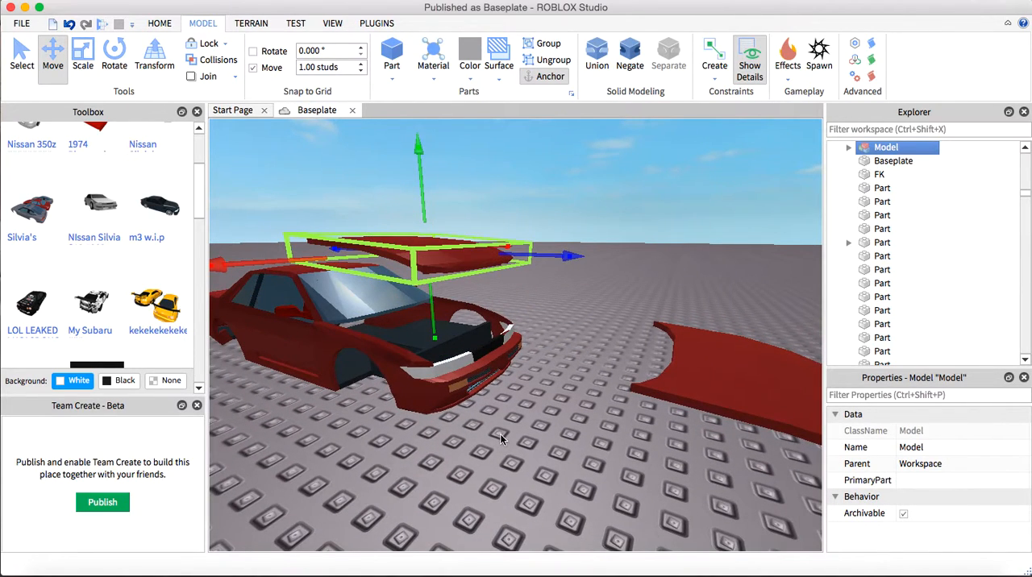
mouse_move(652, 413)
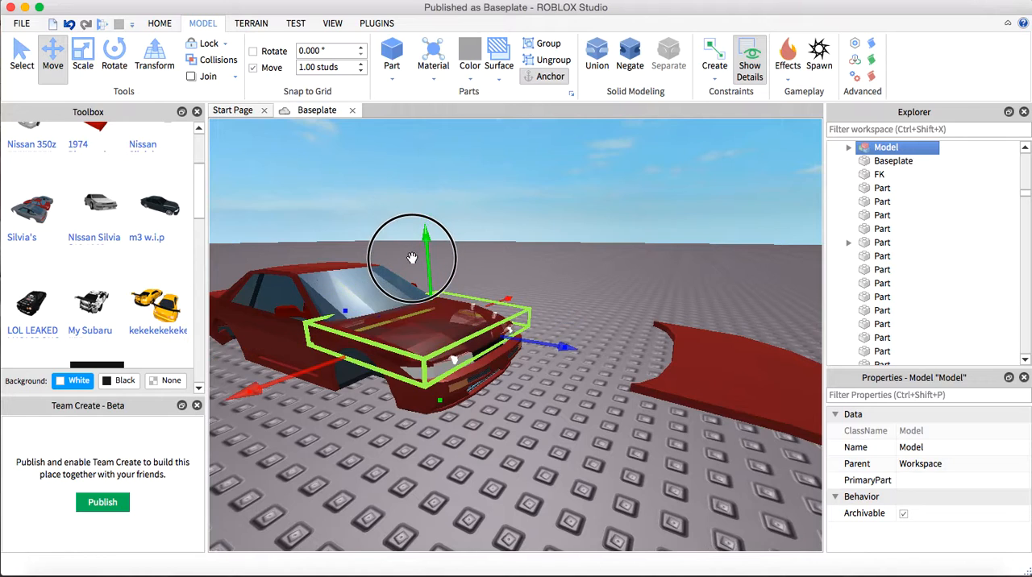
click(516, 255)
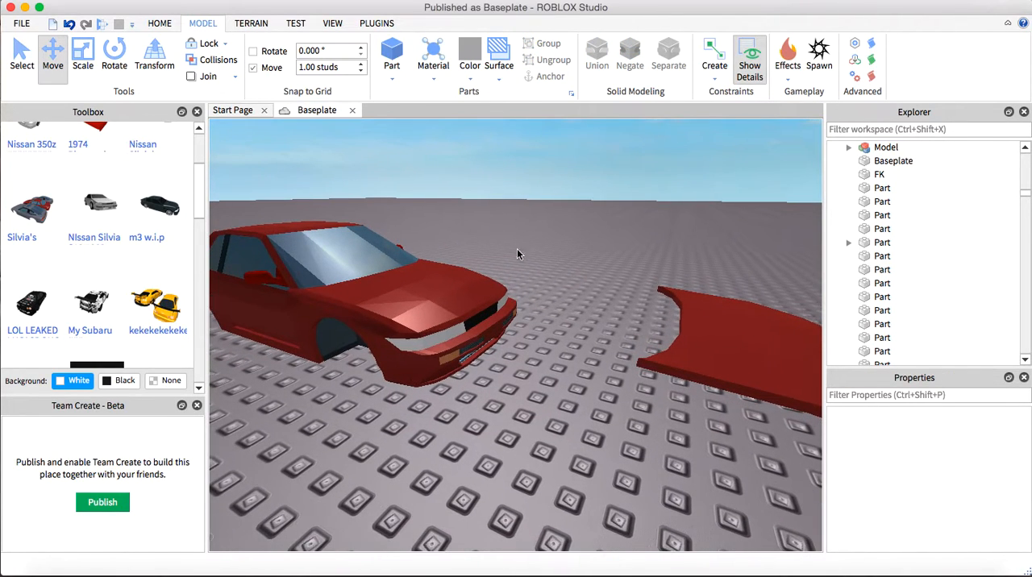
click(580, 371)
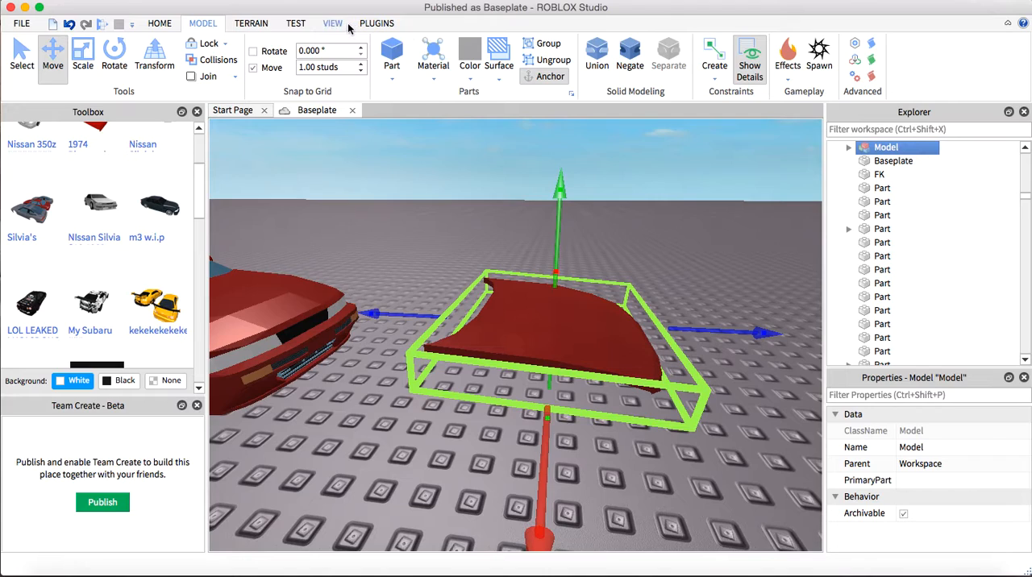
click(332, 23)
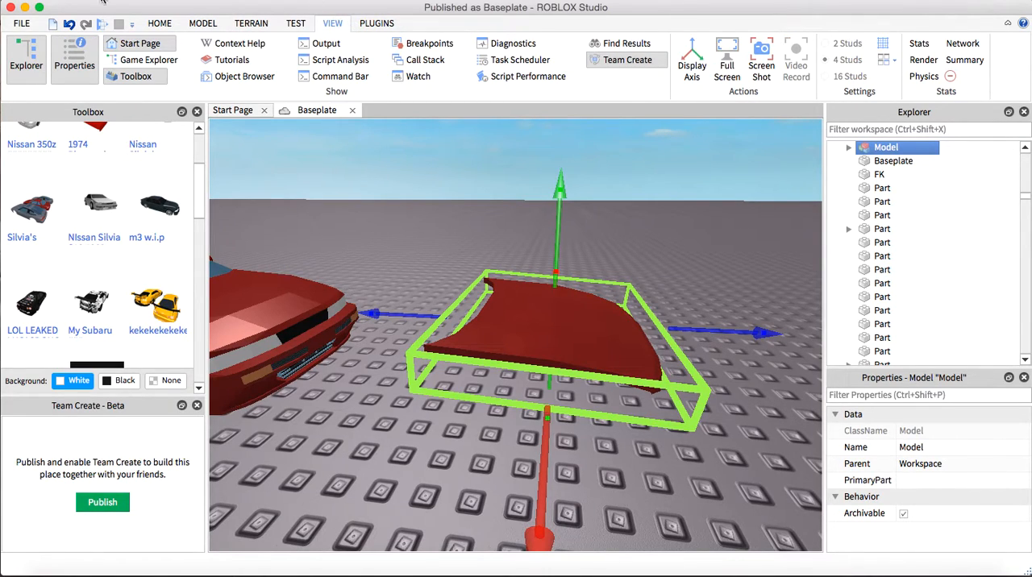
mouse_move(142, 89)
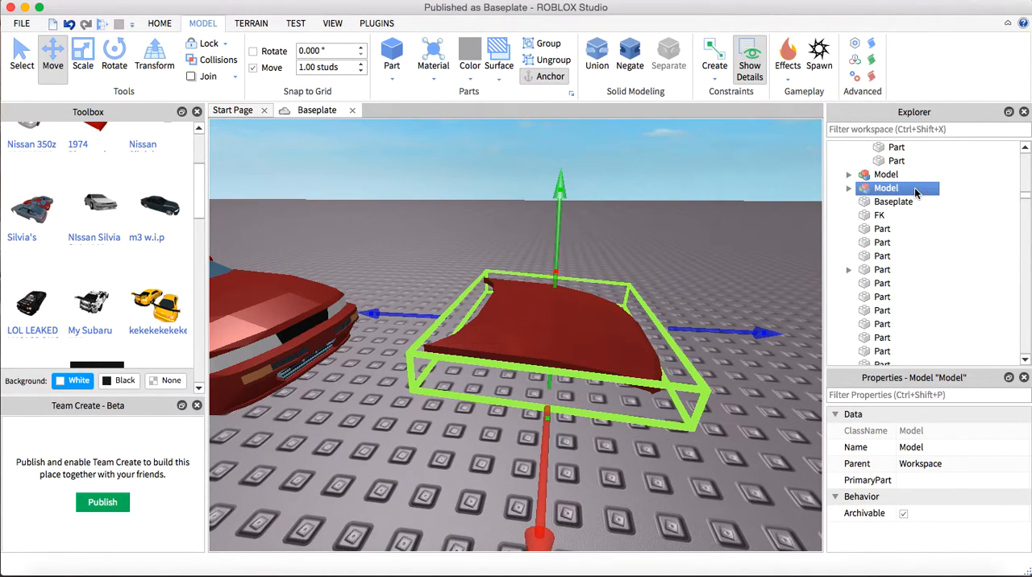
- Export the selected hood Model to the Desktop as 'Hoodtutor'
right_click(885, 187)
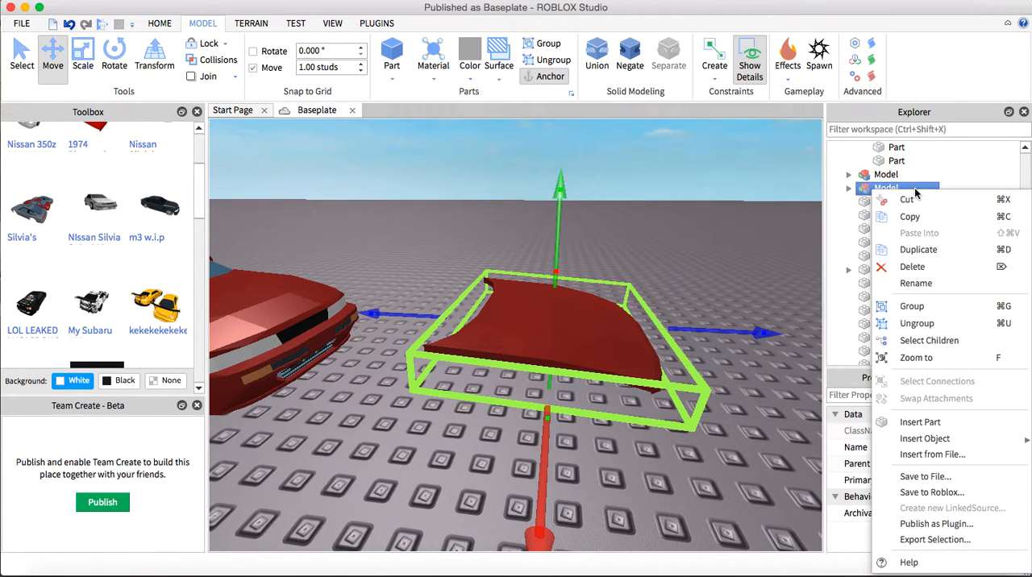
mouse_move(936, 538)
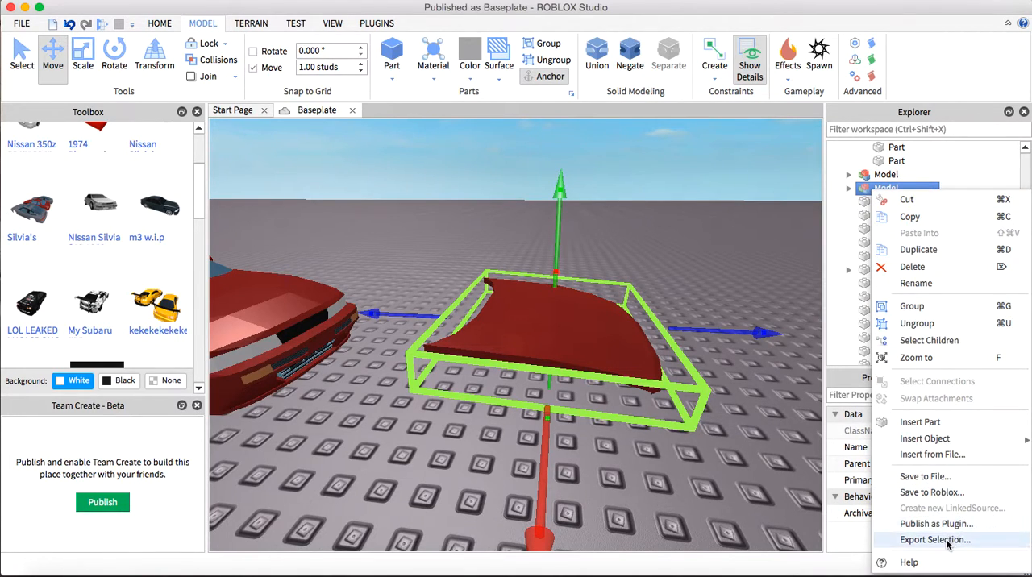
click(935, 539)
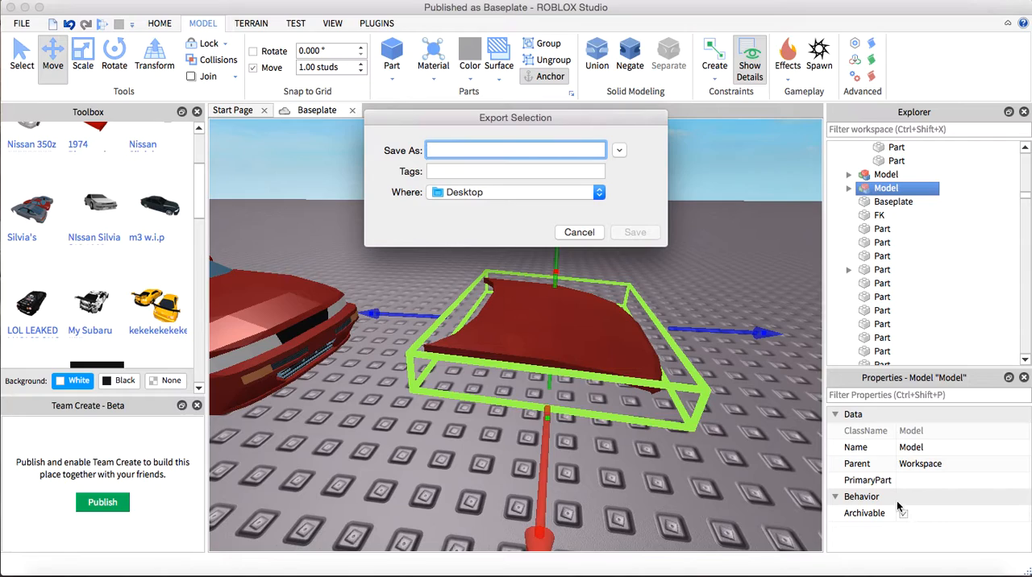
text(H)
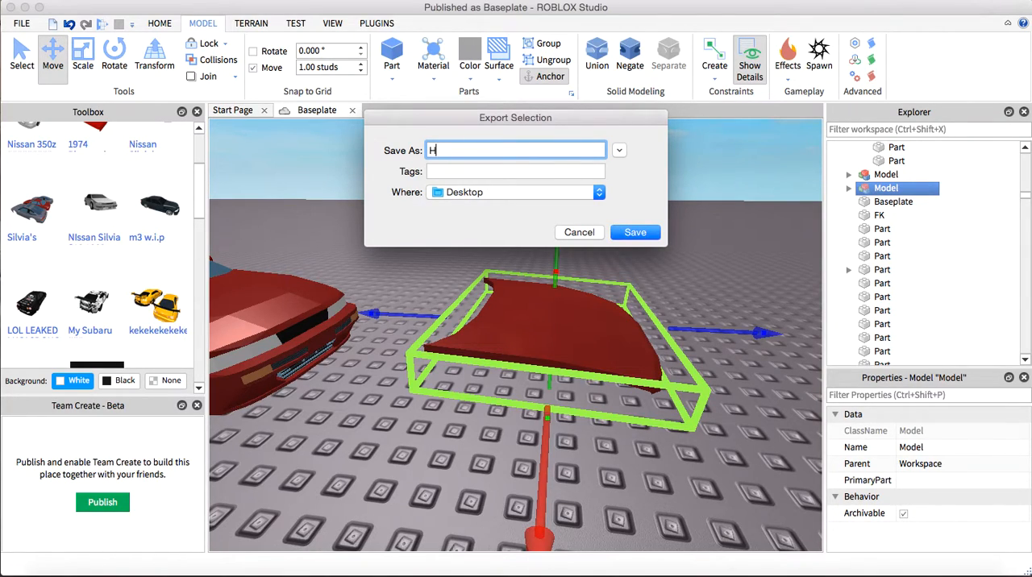
text(oodtutor)
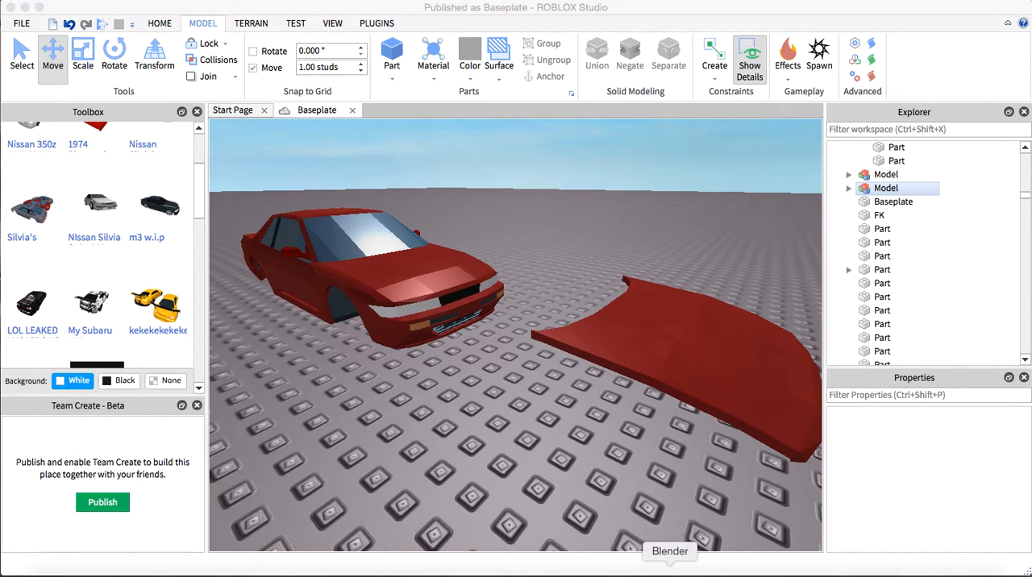
- Switch to Blender and delete the default Cube from the Outliner
click(670, 551)
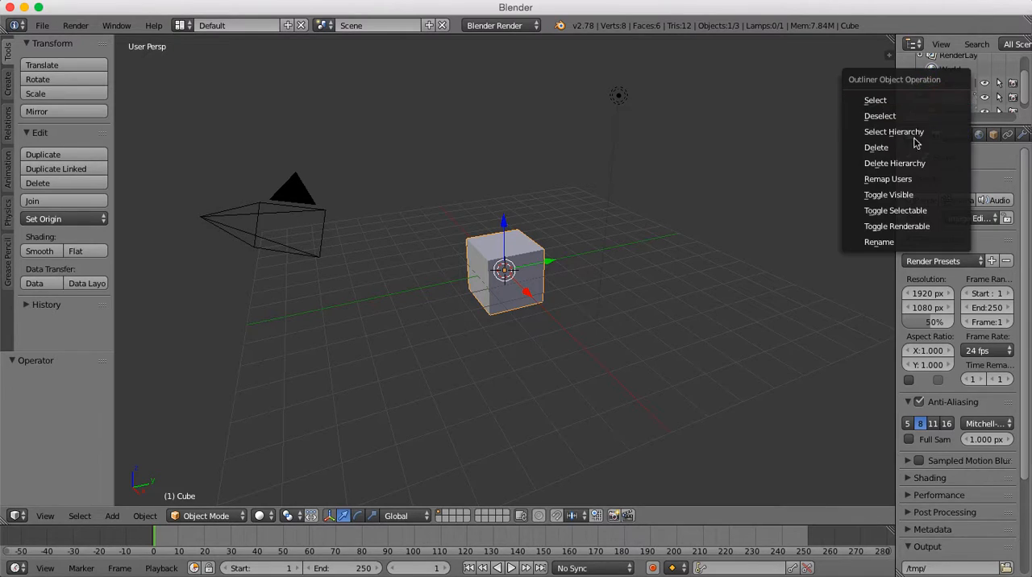
click(735, 133)
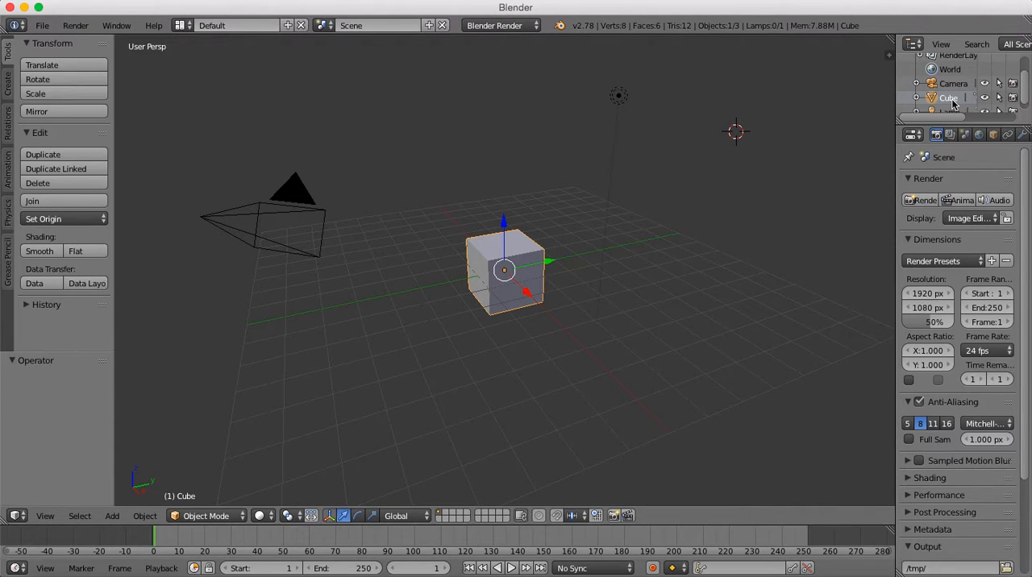
right_click(948, 97)
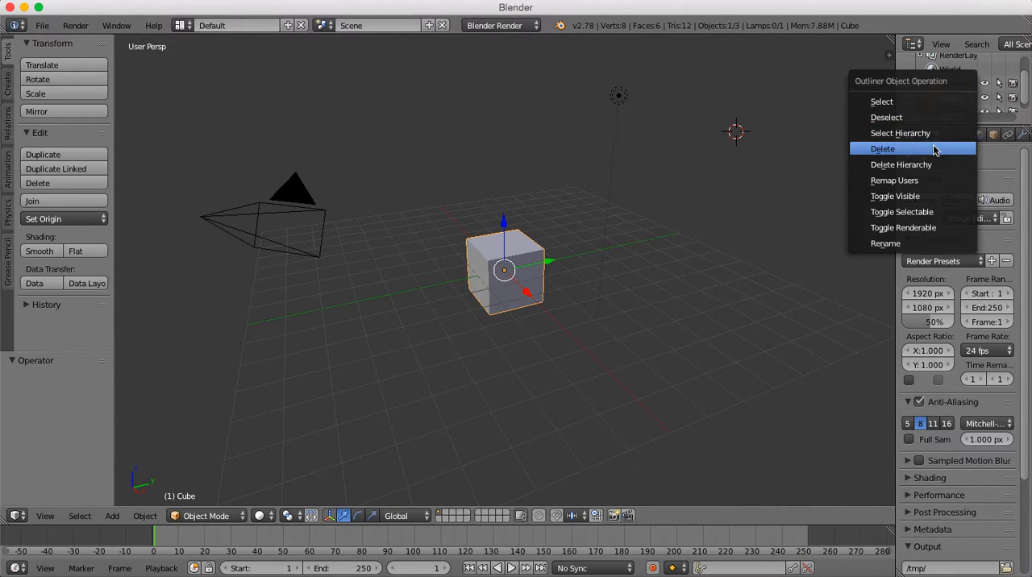
click(882, 148)
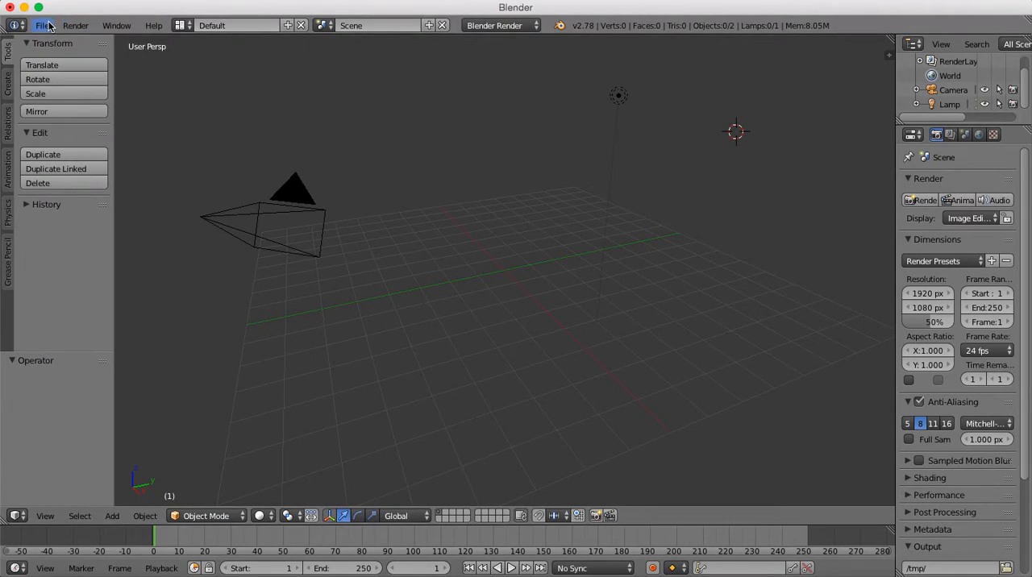
- Import Hoodtutorial.obj from the Desktop as a Wavefront OBJ
click(42, 26)
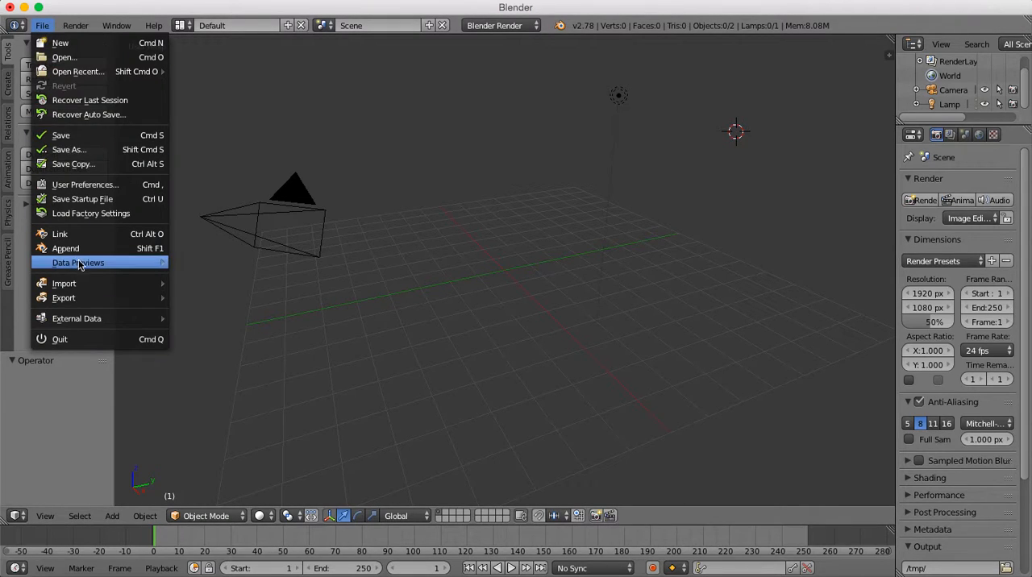
mouse_move(64, 283)
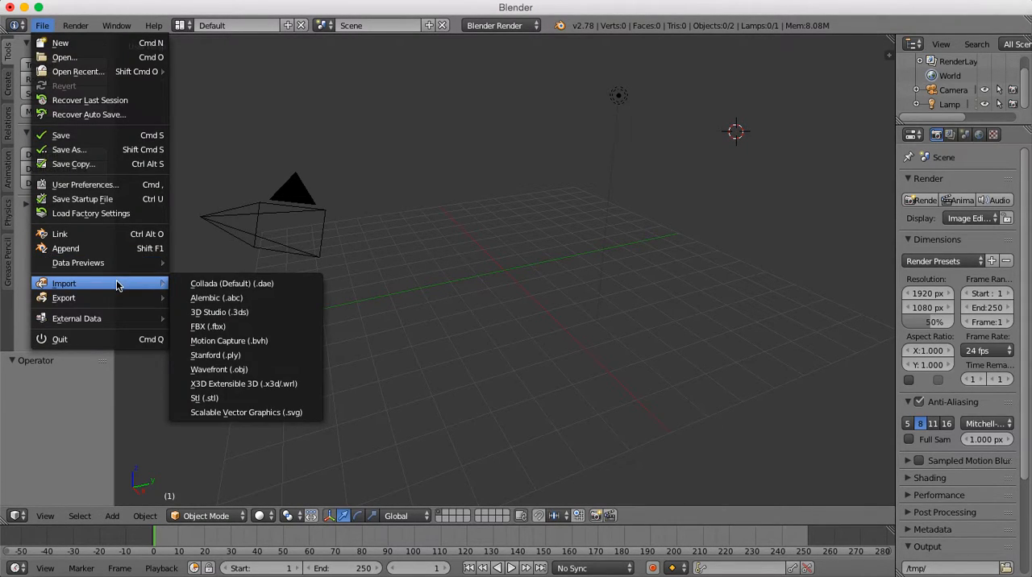
mouse_move(219, 369)
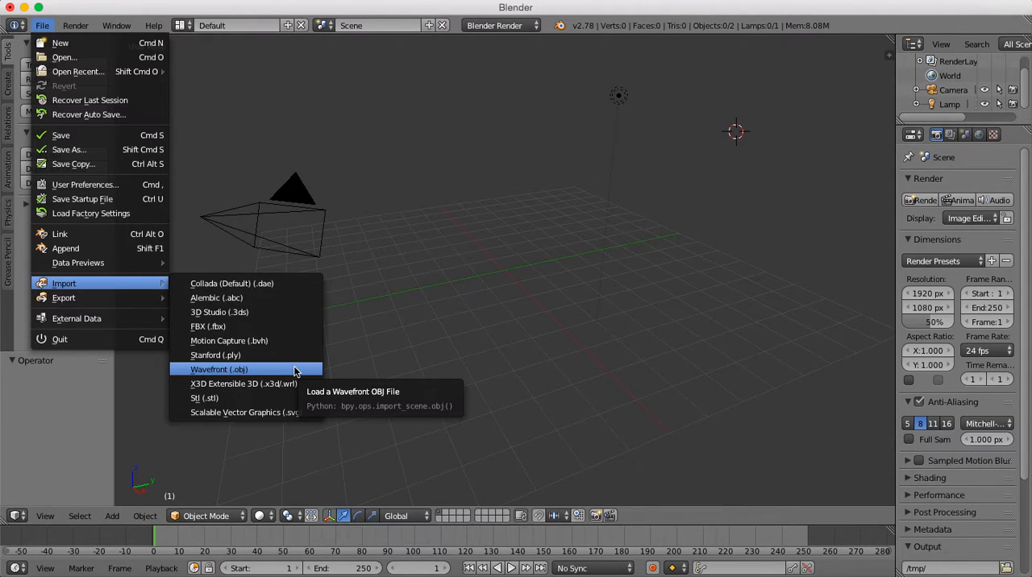
click(218, 370)
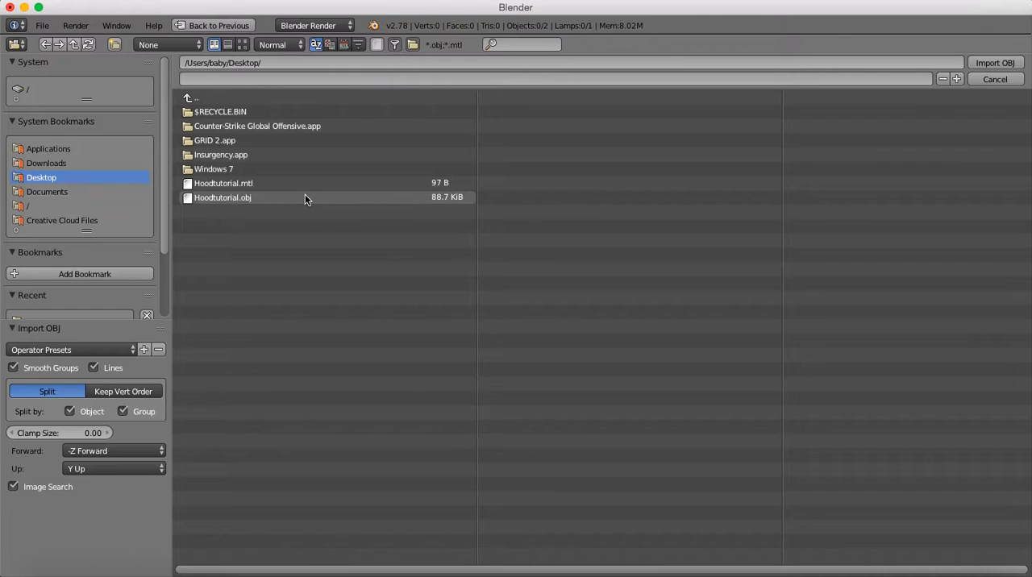
click(223, 197)
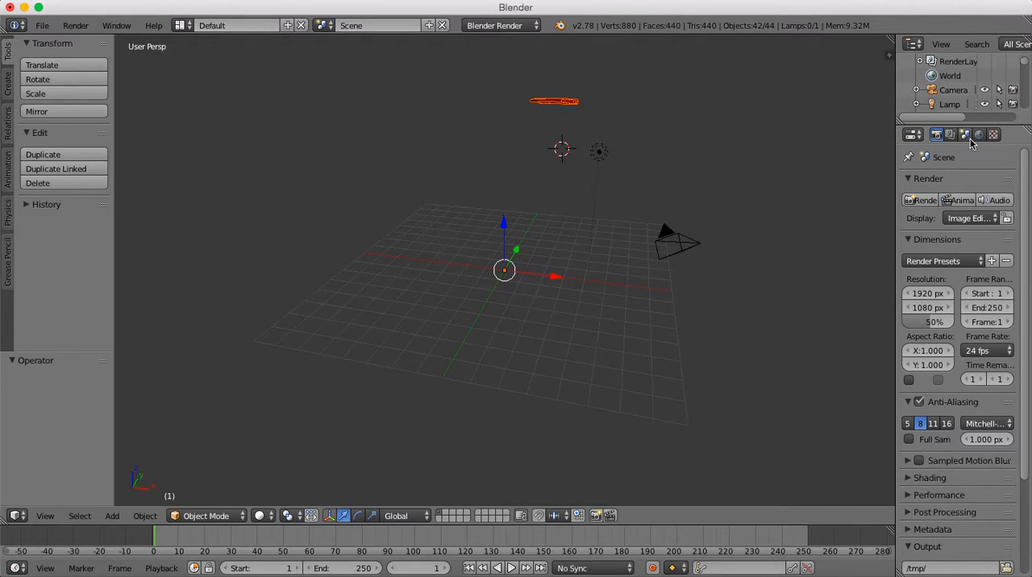
mouse_move(968, 136)
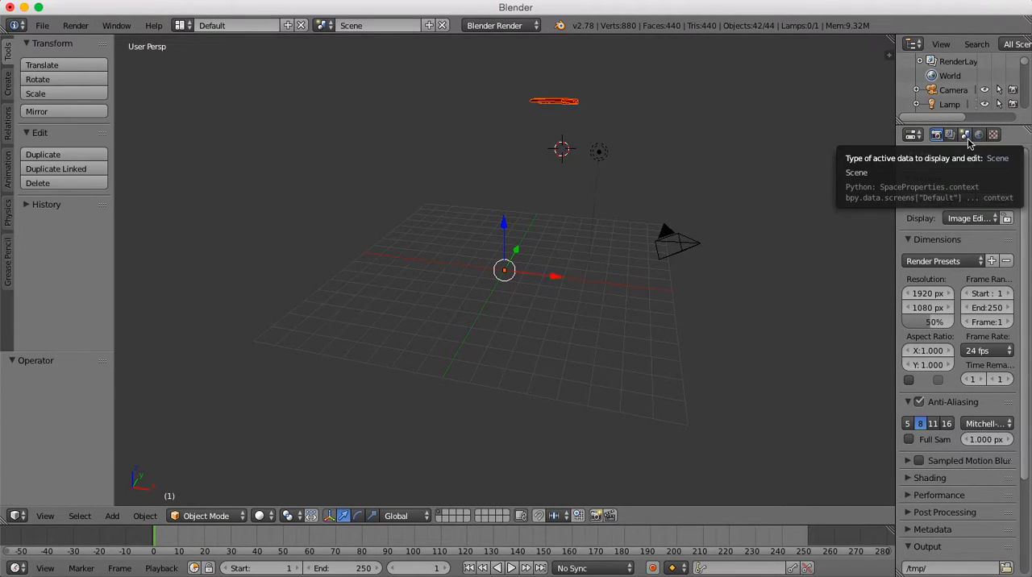
- Set the Scene properties Units to a Unit Scale of 0.01
click(965, 135)
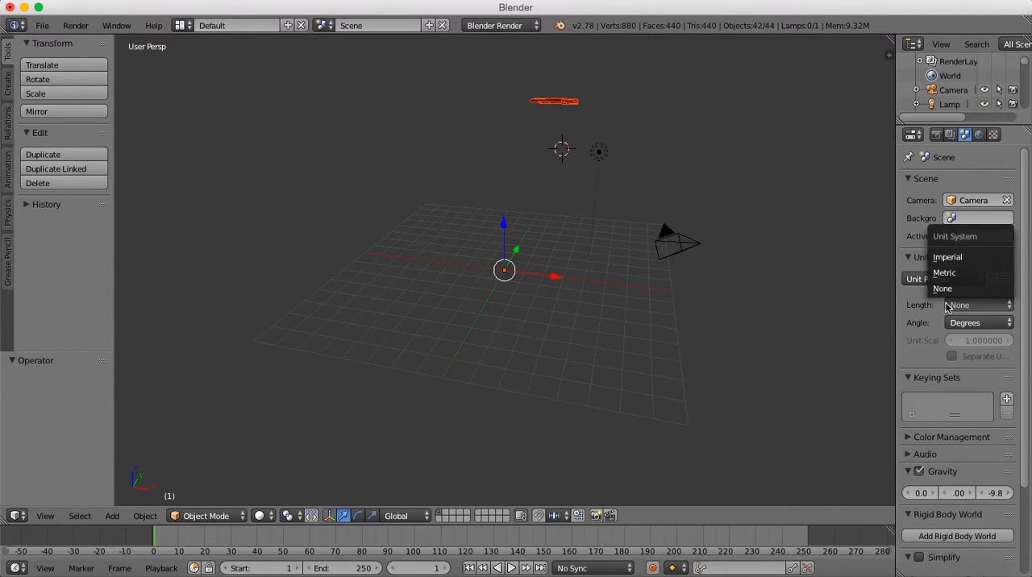
mouse_move(967, 273)
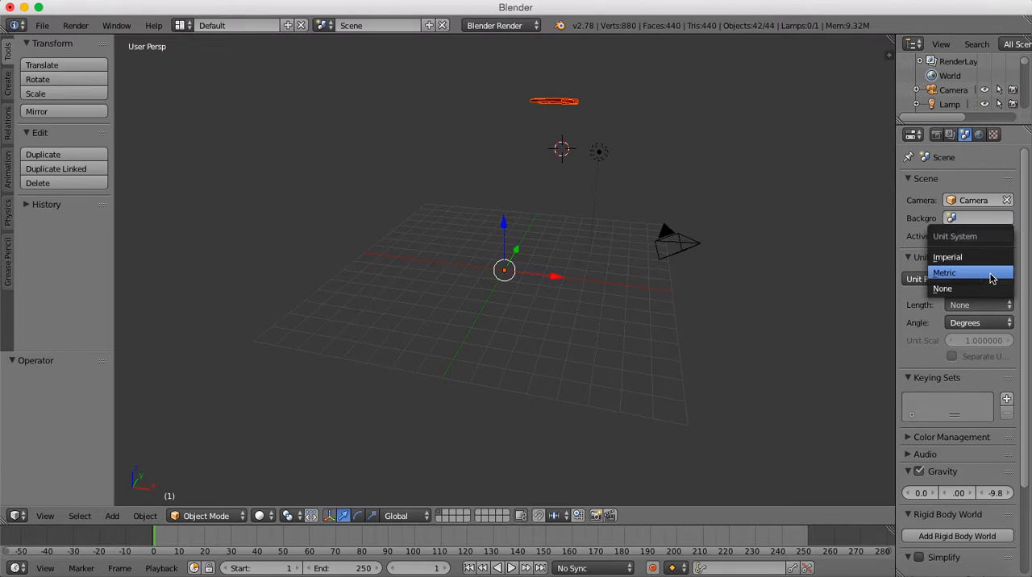
click(945, 273)
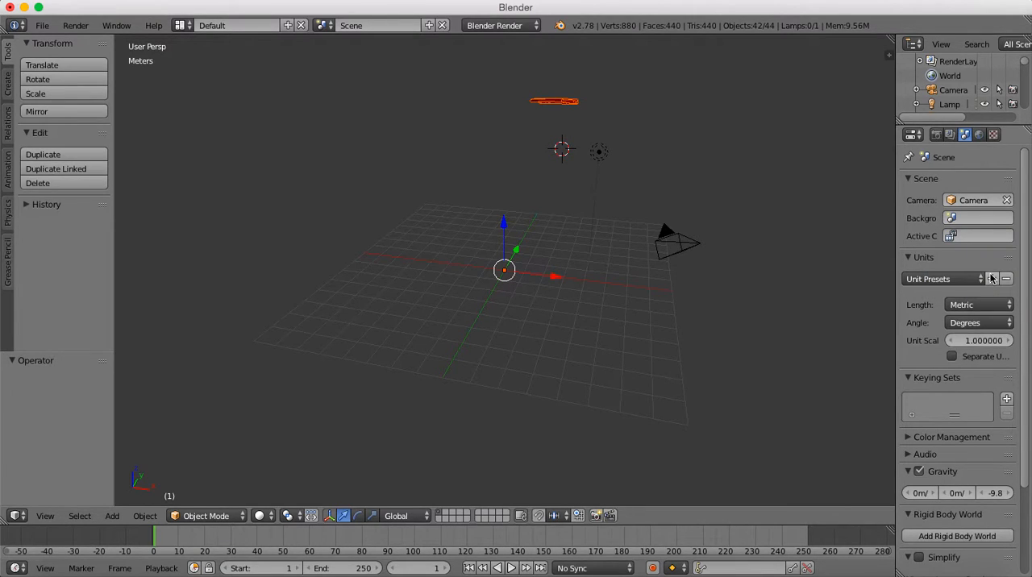
mouse_move(981, 340)
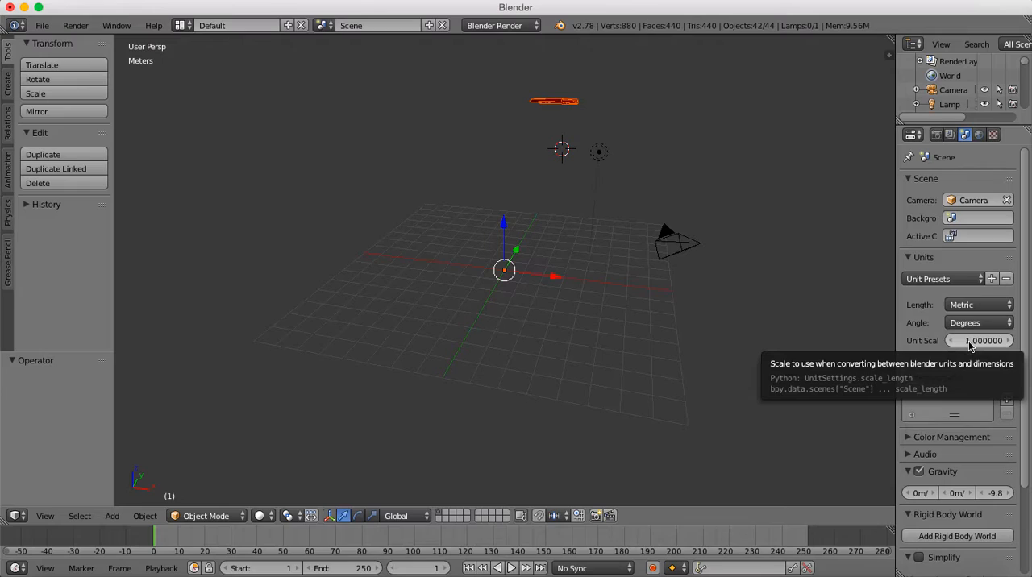
click(979, 340)
text(0.010000)
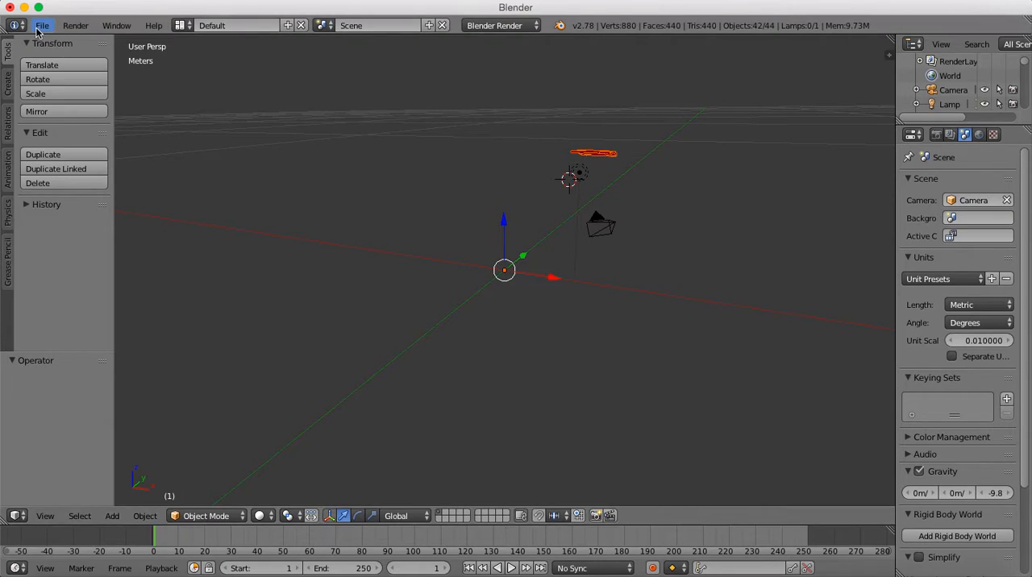
- Export the hood as bloop.fbx to the Desktop and quit Blender without saving
click(42, 26)
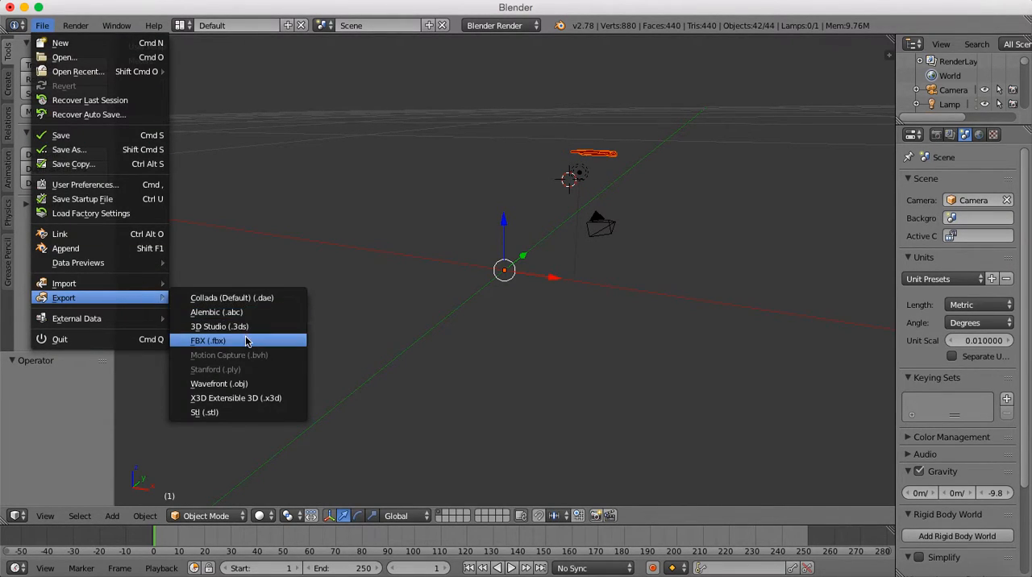
click(208, 340)
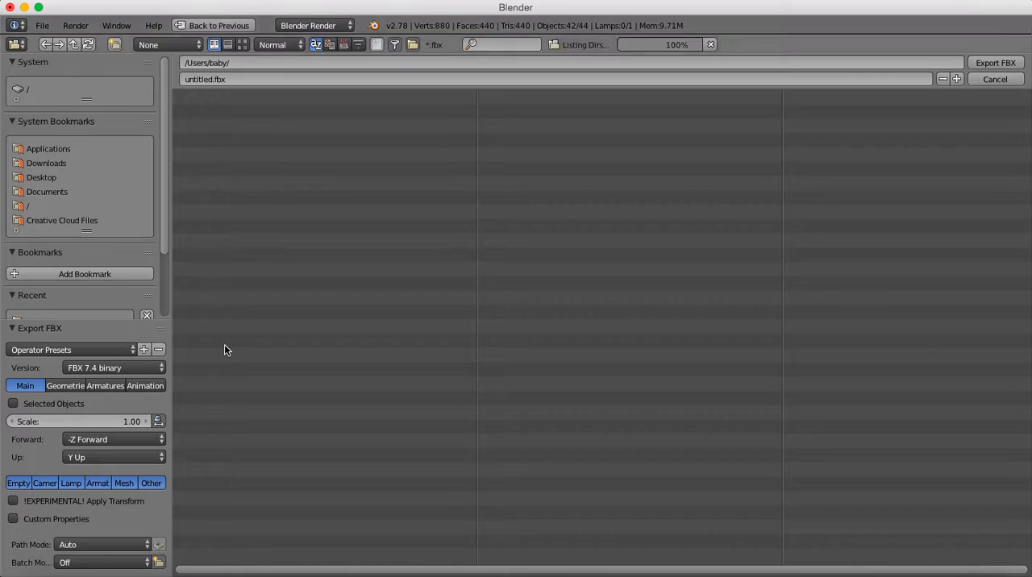
click(42, 177)
text(bloop)
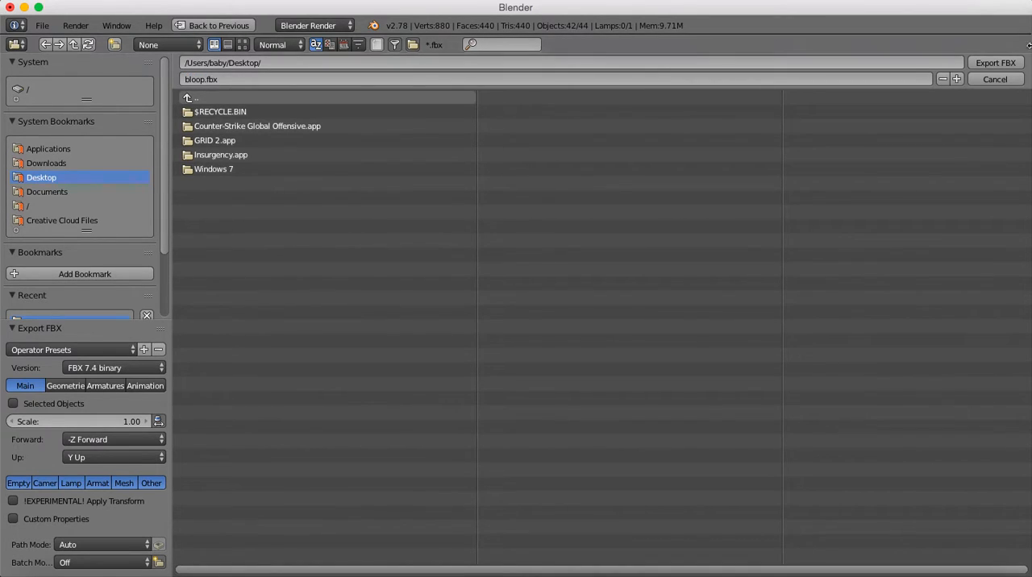
click(995, 79)
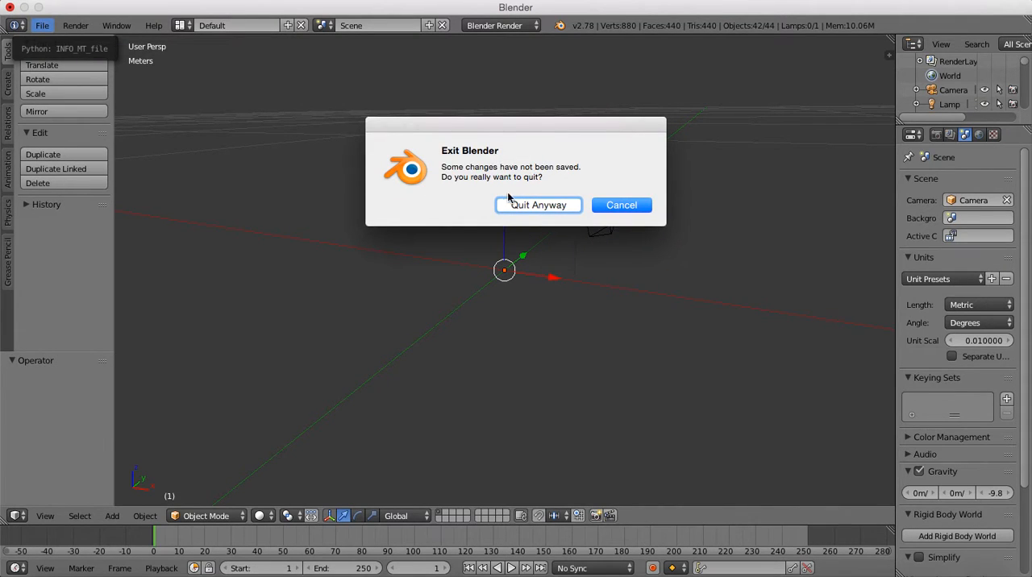
click(538, 204)
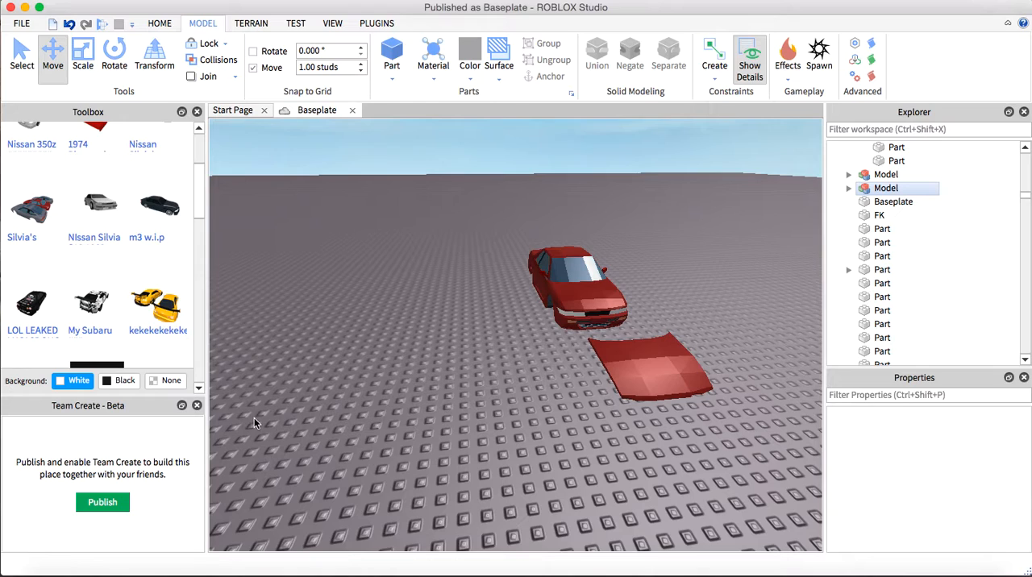
mouse_move(350, 516)
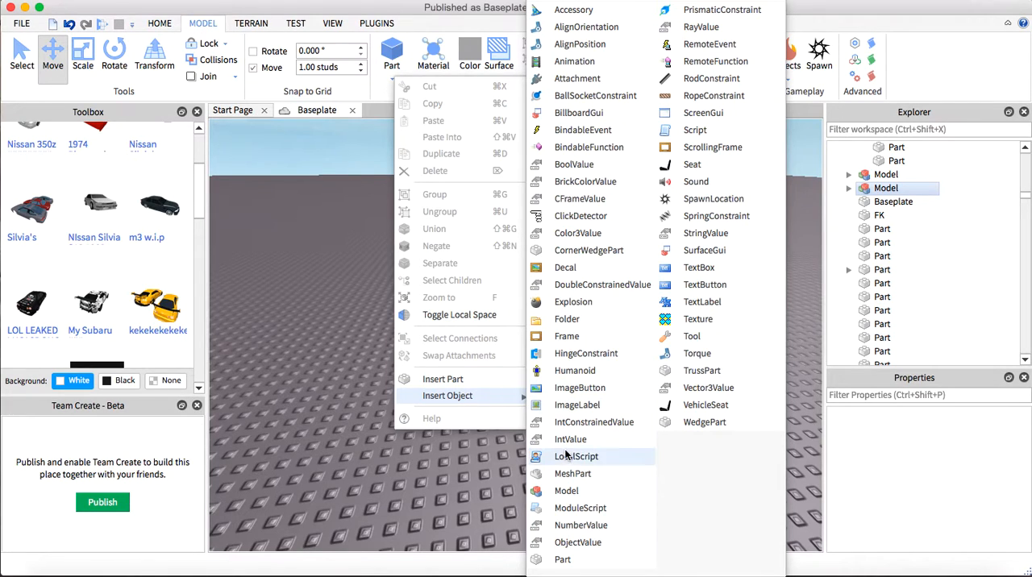
- Insert a MeshPart and load bloop.fbx from the Desktop as its MeshId
click(572, 474)
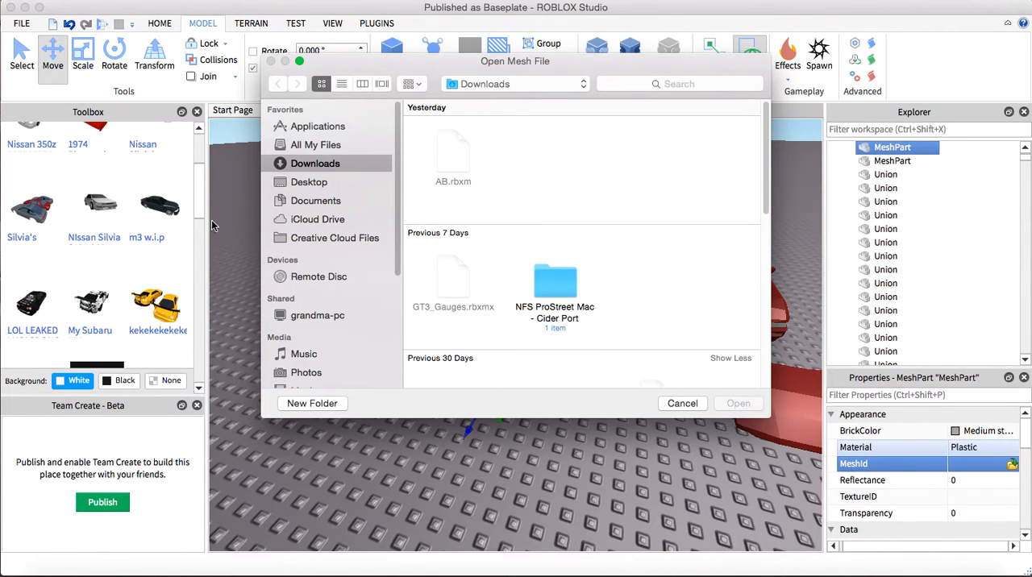
mouse_move(346, 133)
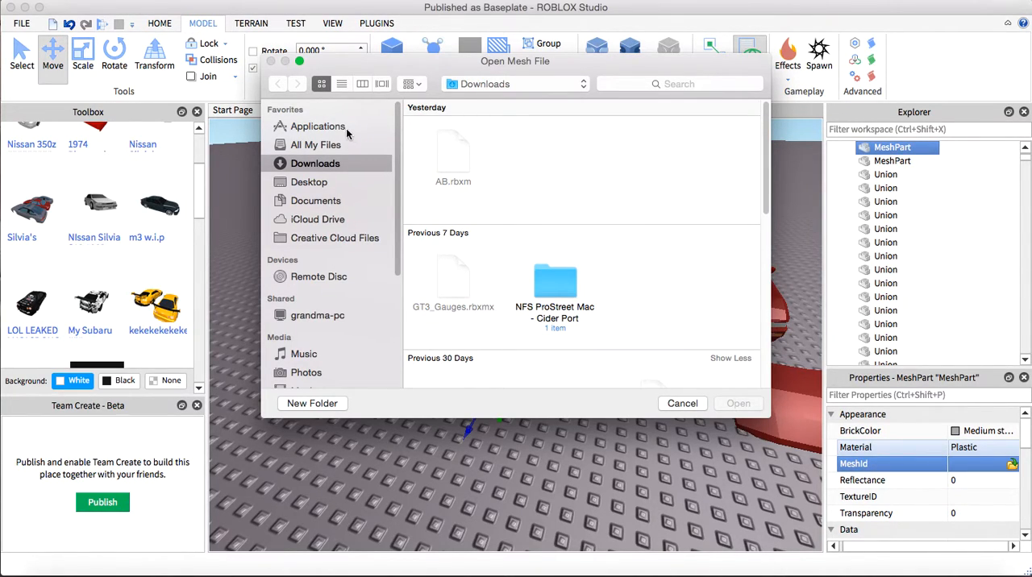
mouse_move(361, 192)
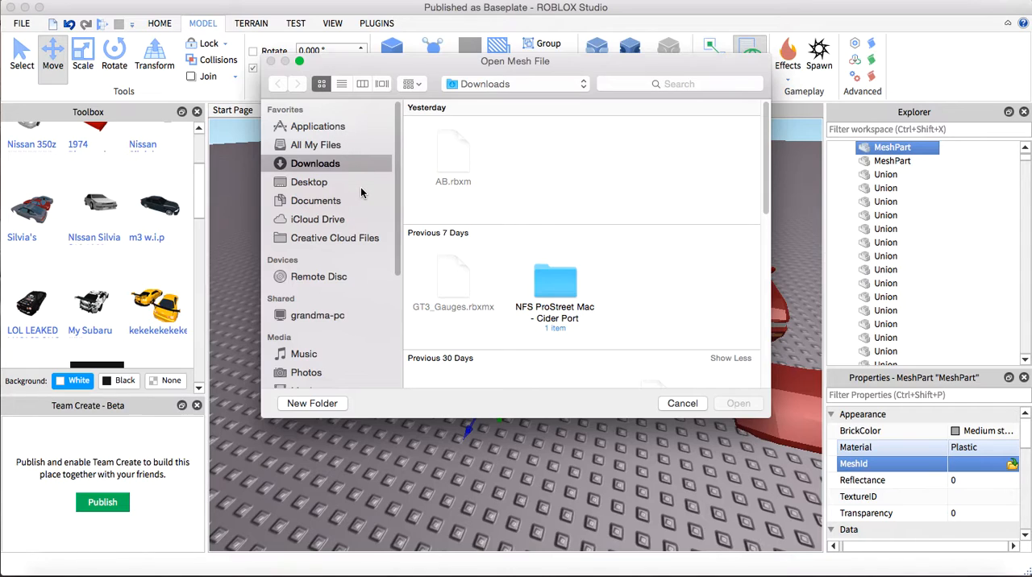
click(310, 180)
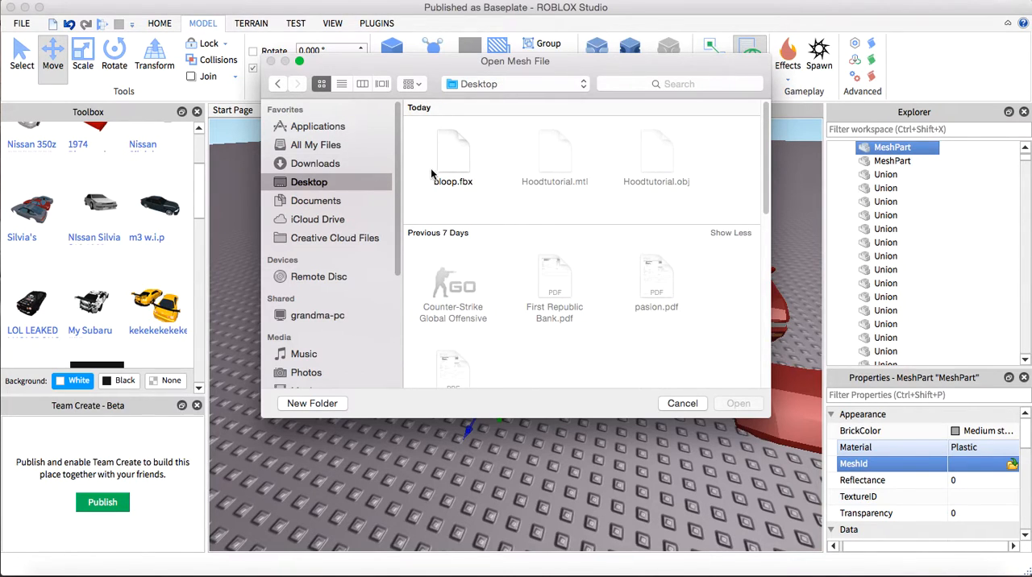
click(452, 153)
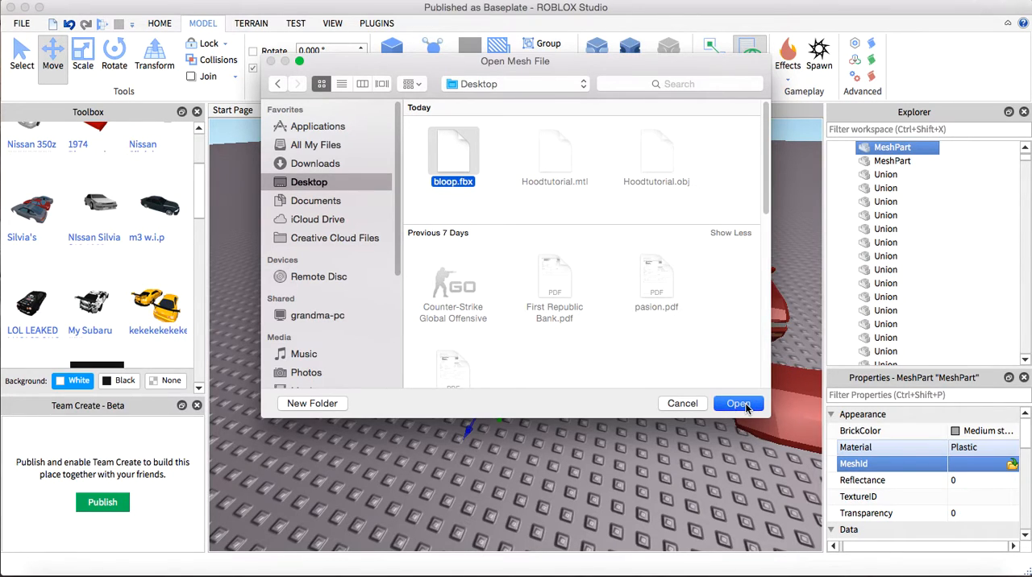
click(739, 403)
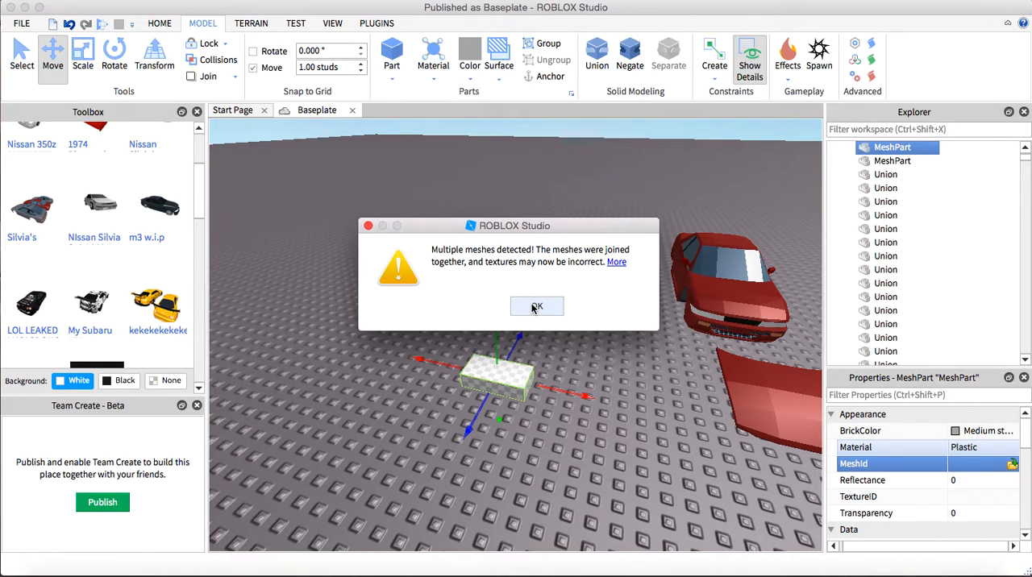
- Dismiss the multiple-meshes warning and read the car hood Part's Position to place the MeshPart
click(537, 306)
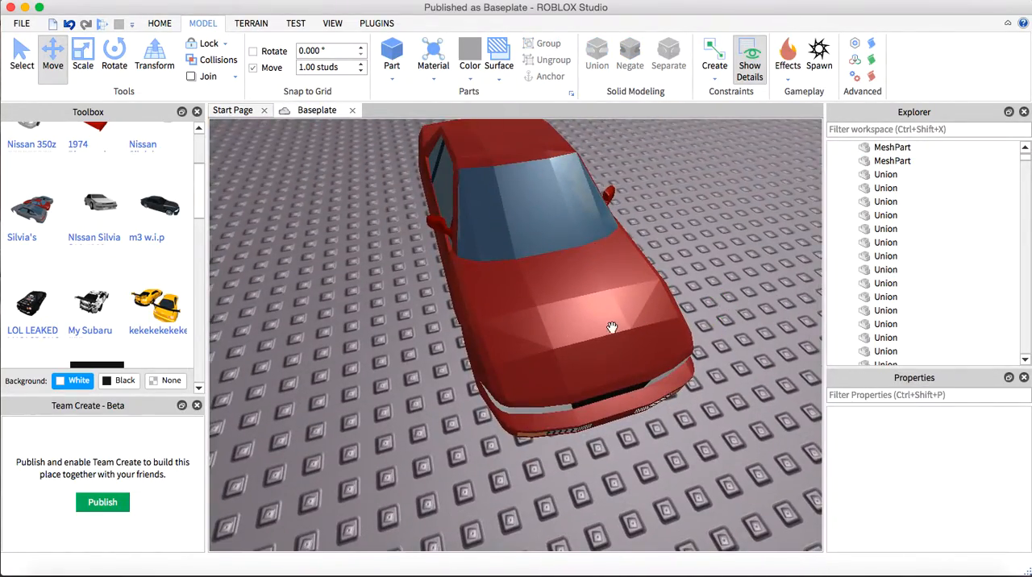
click(567, 358)
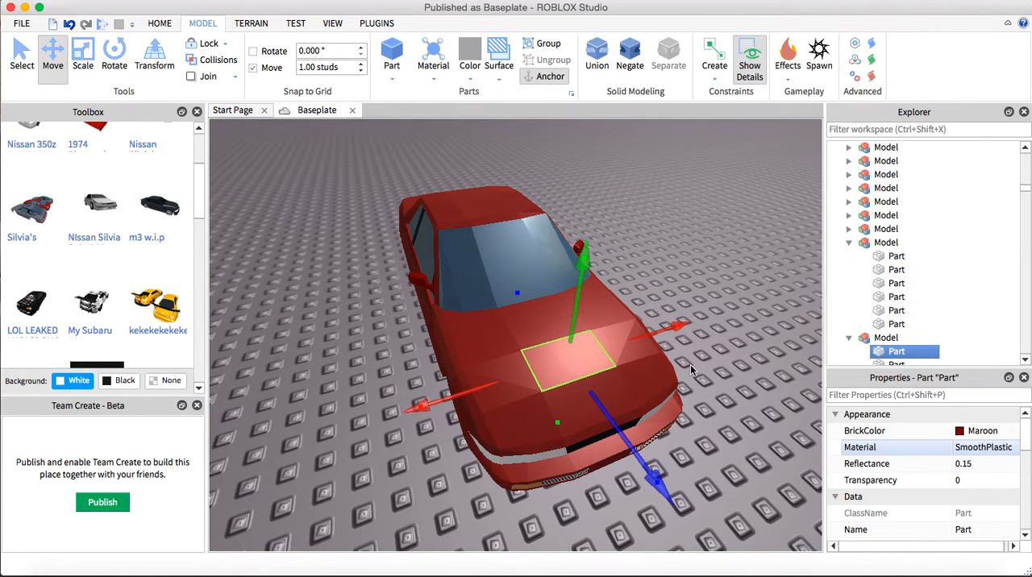
scroll(down, 3)
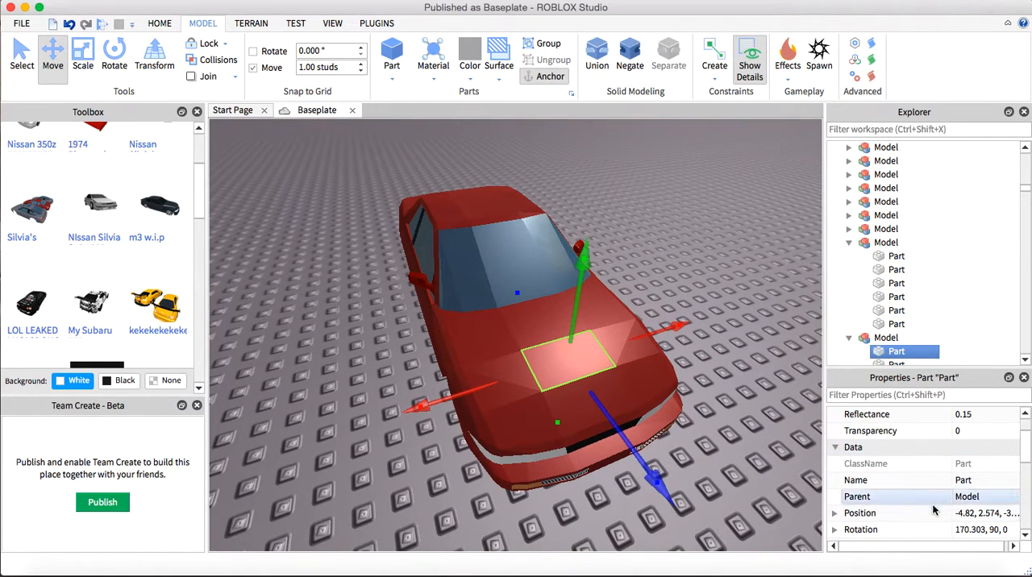
click(859, 513)
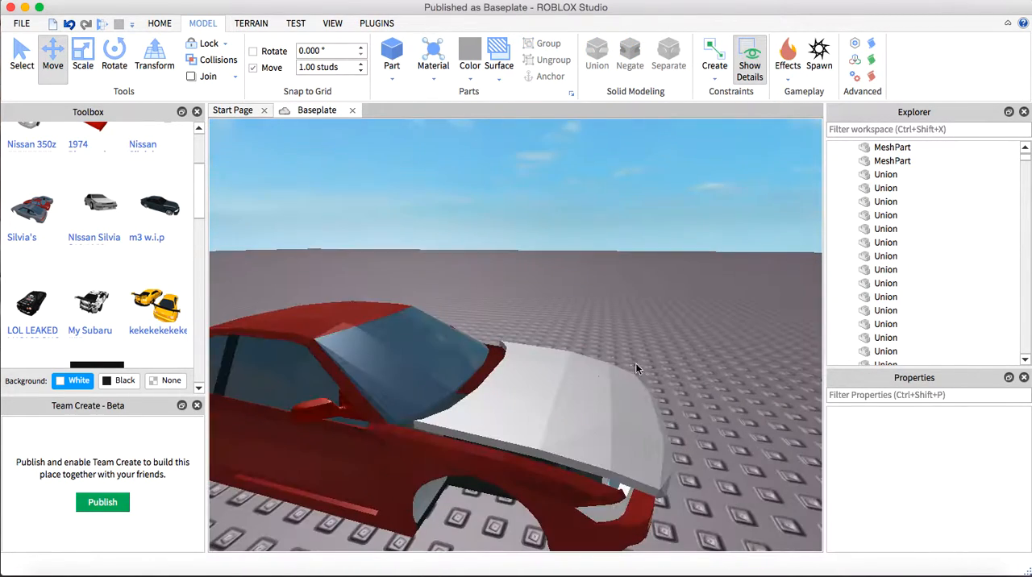
- Drag the hood MeshPart with the Move handles so it seats snugly on the car's front
click(500, 379)
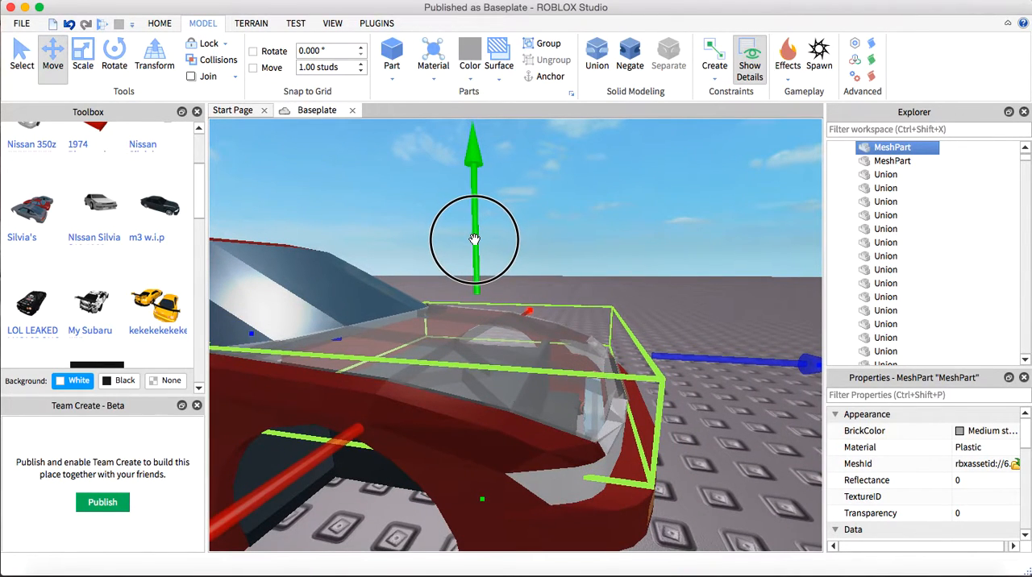
drag(474, 239, 734, 322)
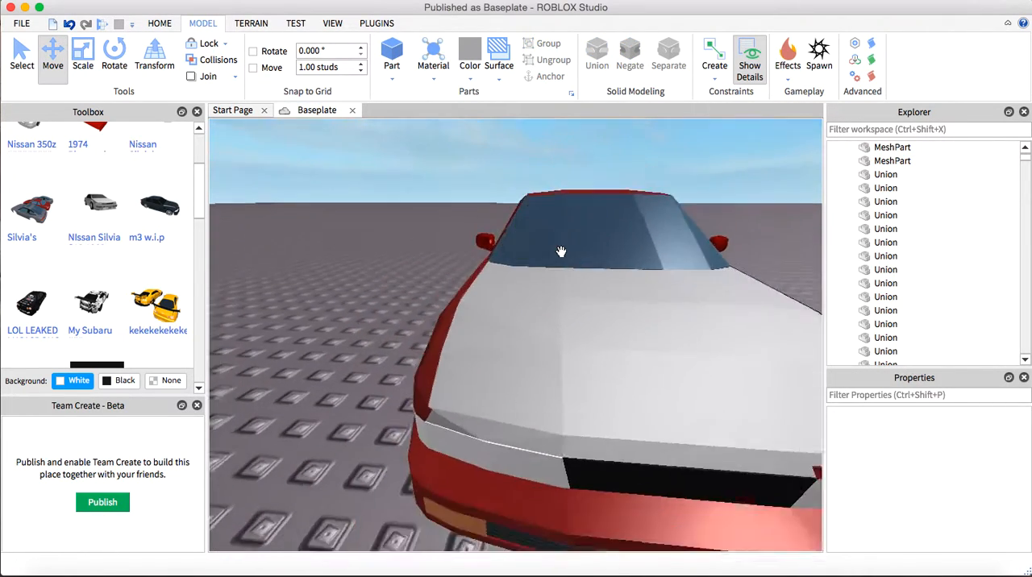
click(469, 56)
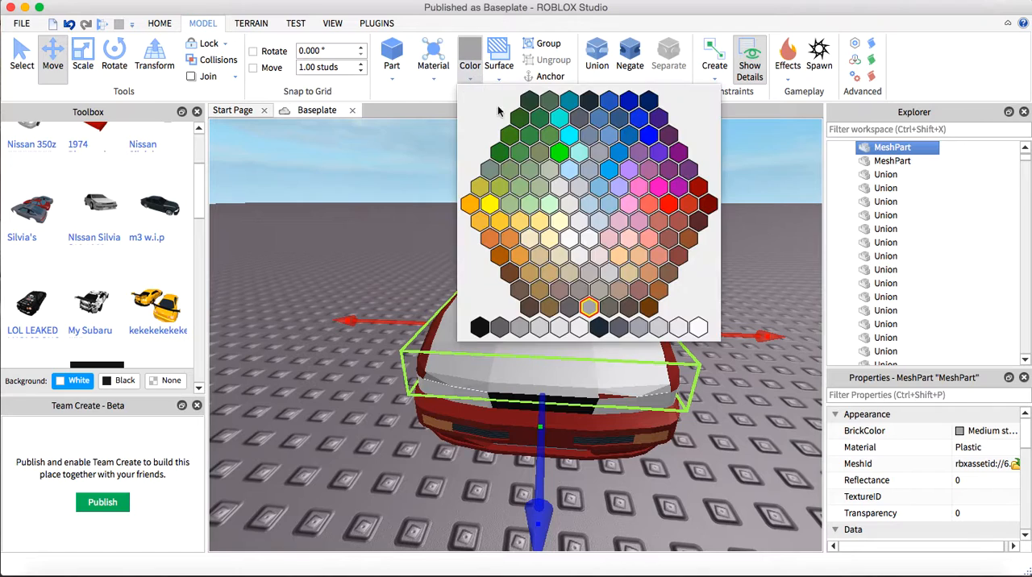
mouse_move(696, 189)
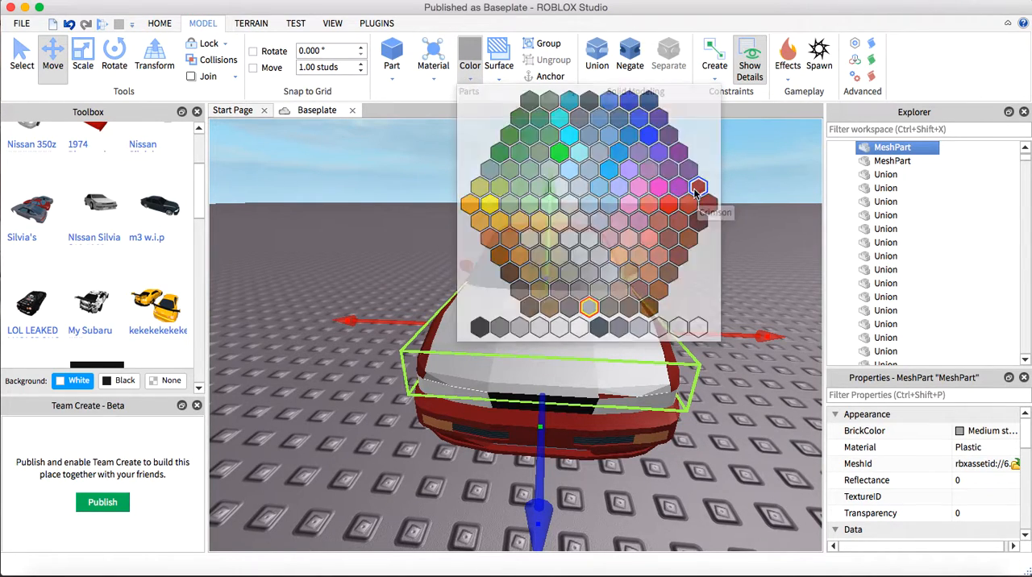
- Colour the hood MeshPart Crimson to match the red car body
click(700, 187)
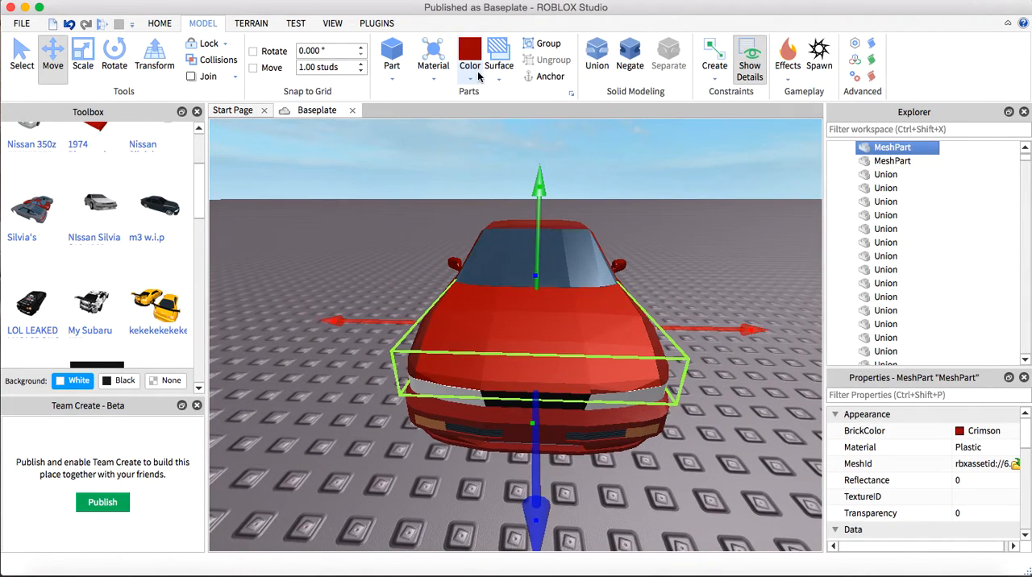